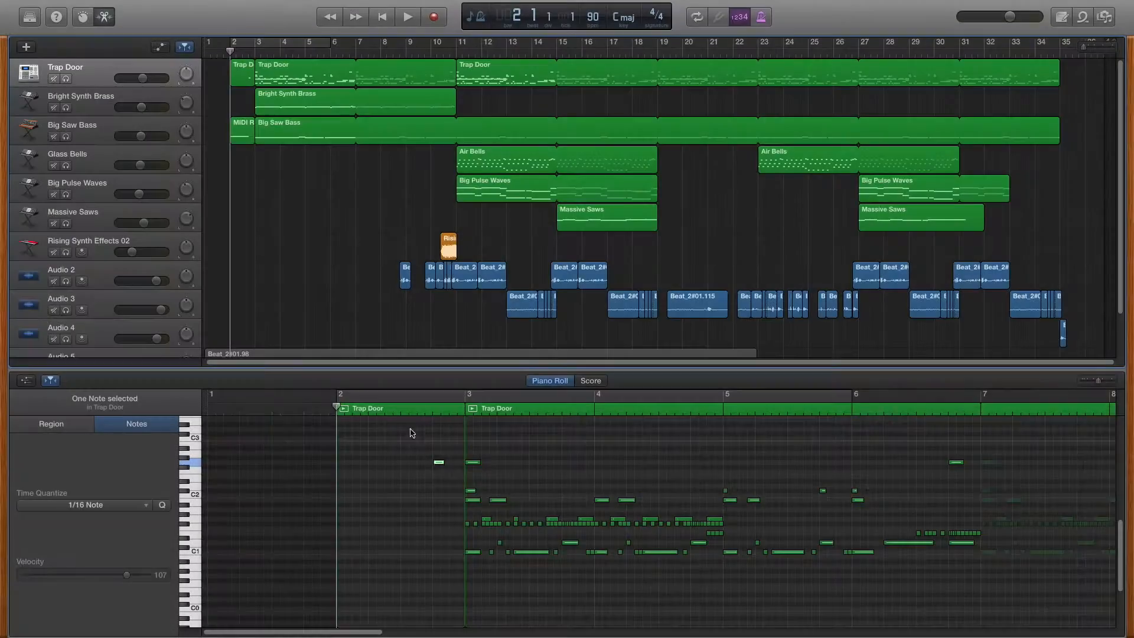
Start playback of the synth, bass and drum arrangement from near bar two
left_click(407, 16)
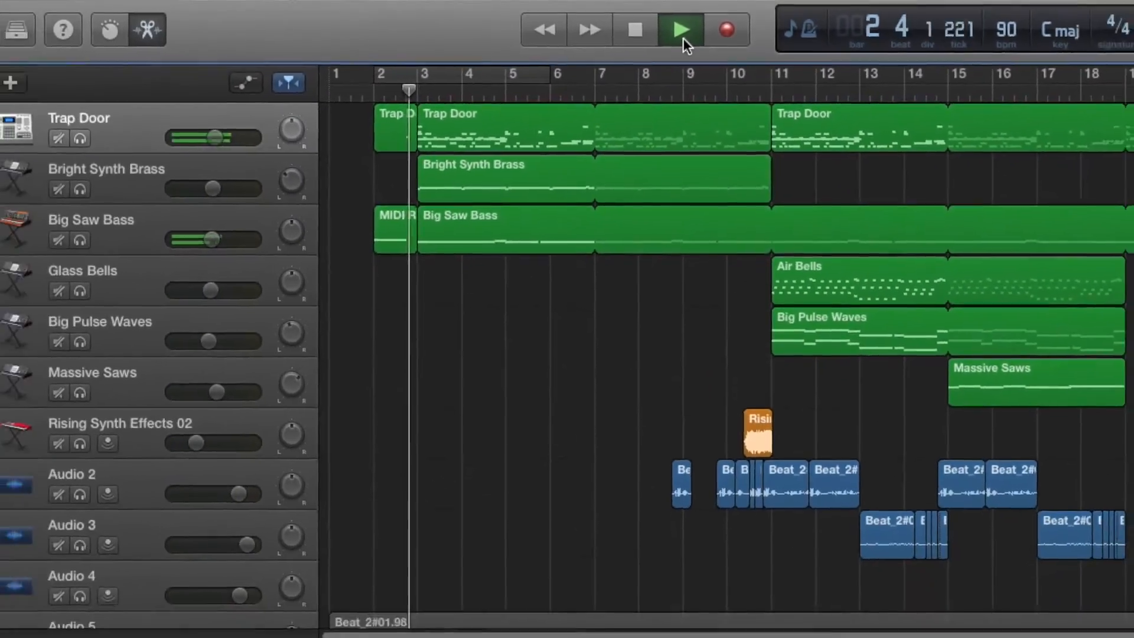
left_click(679, 29)
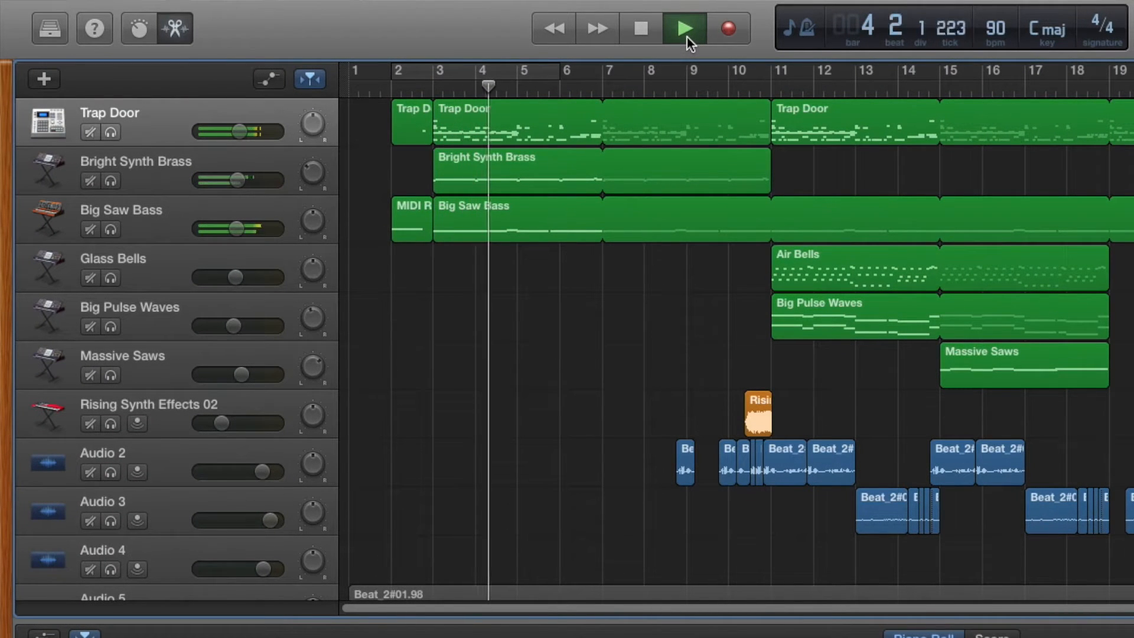
left_click(681, 28)
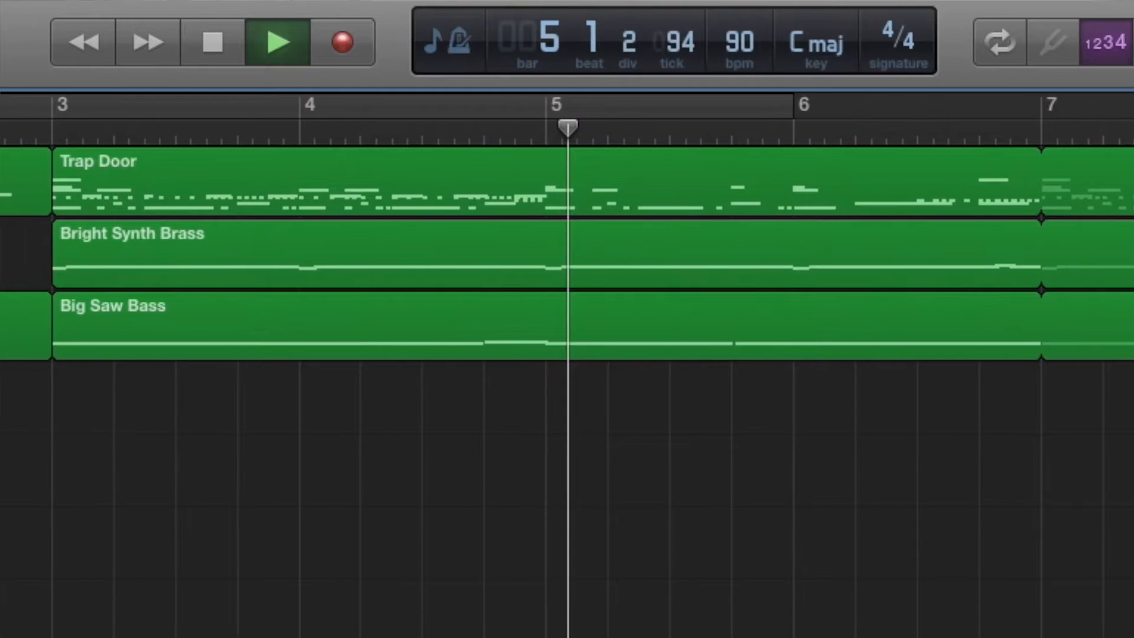